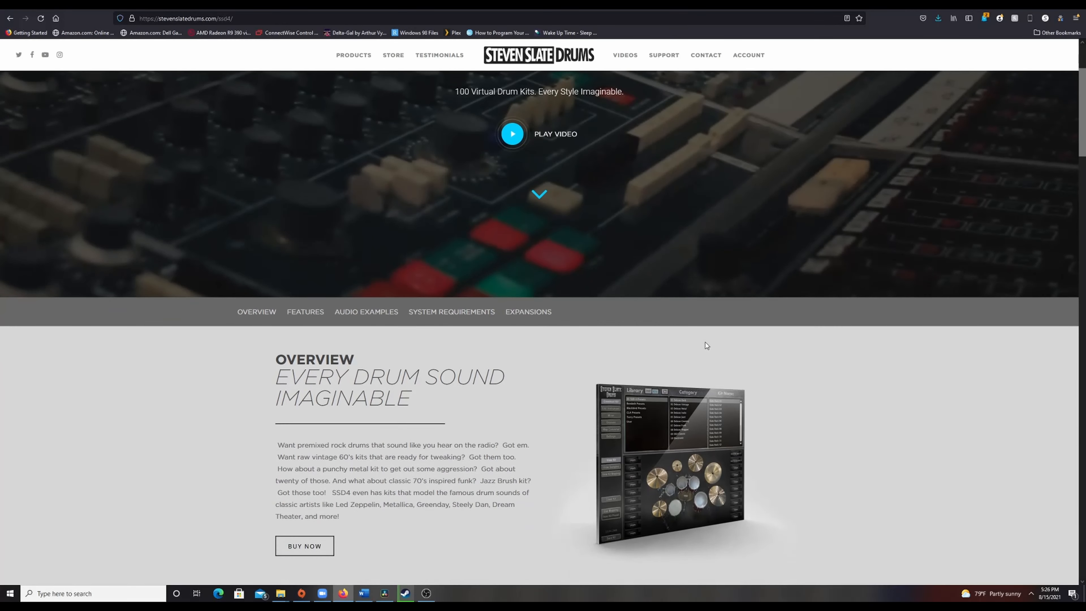
pyautogui.scroll(-3)
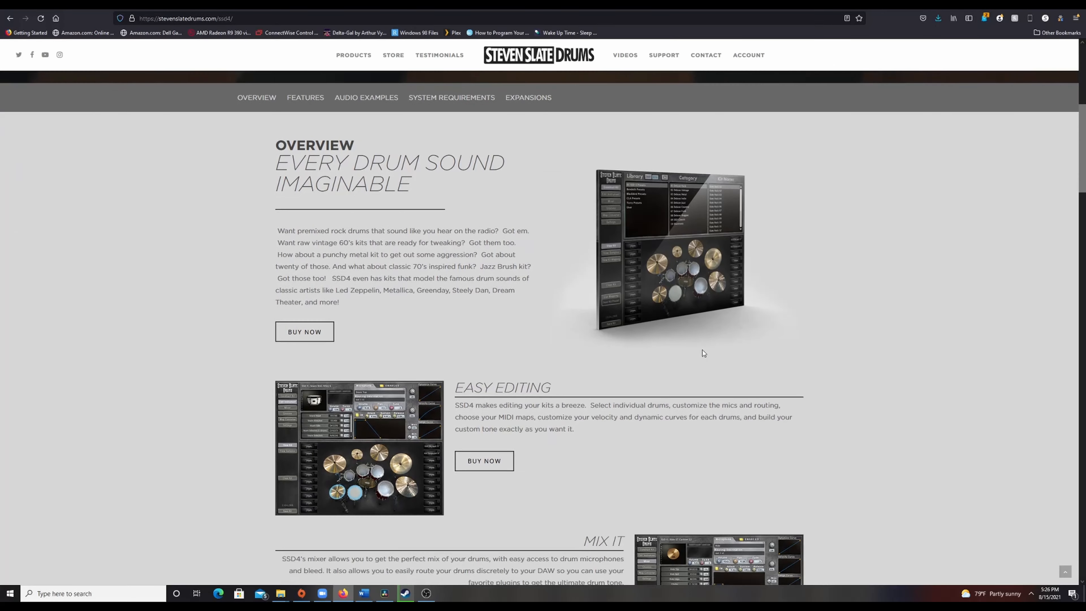
pyautogui.scroll(-3)
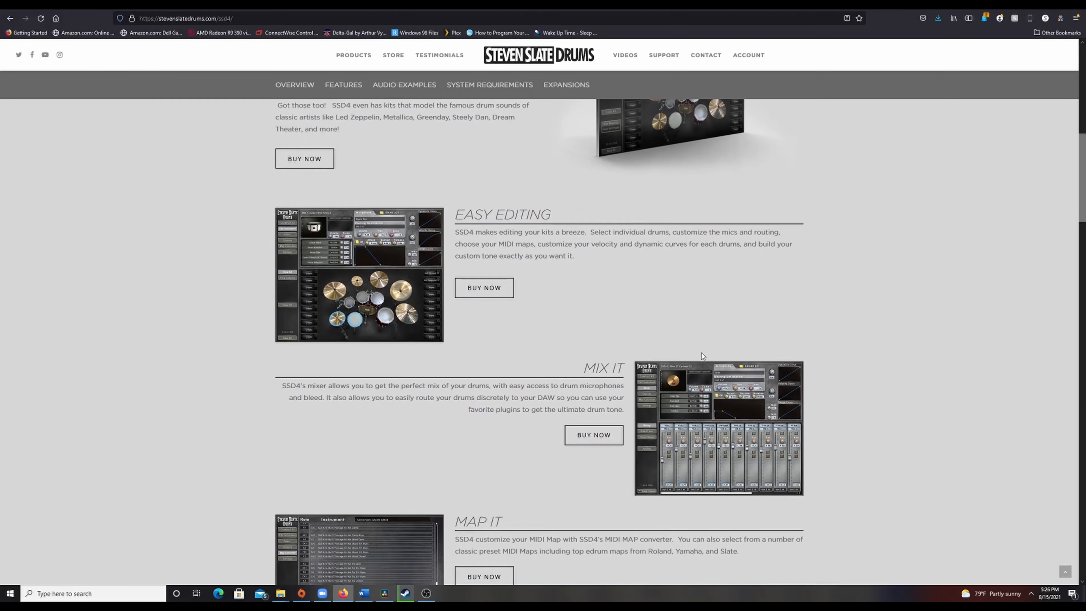